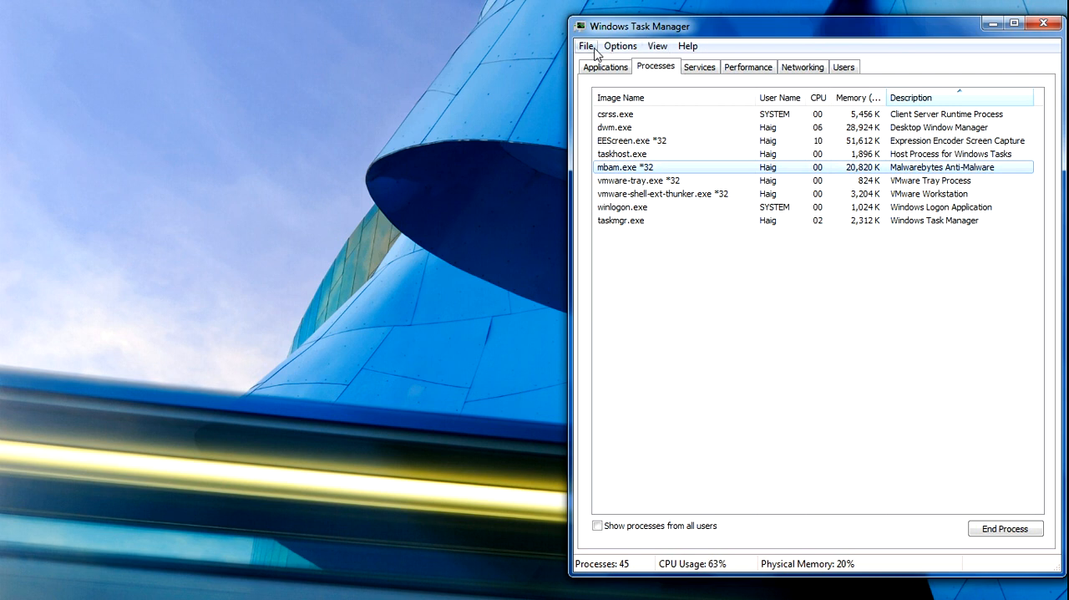
# Bring up the Create New Task (Run...) dialog from Task Manager's File menu.
pyautogui.click(588, 47)
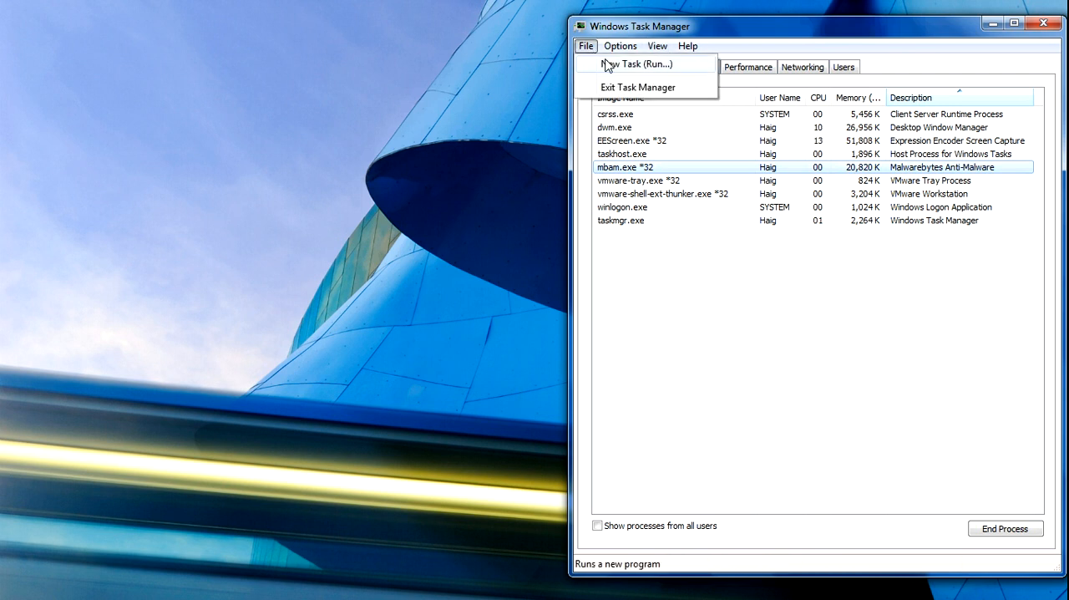
pyautogui.click(623, 64)
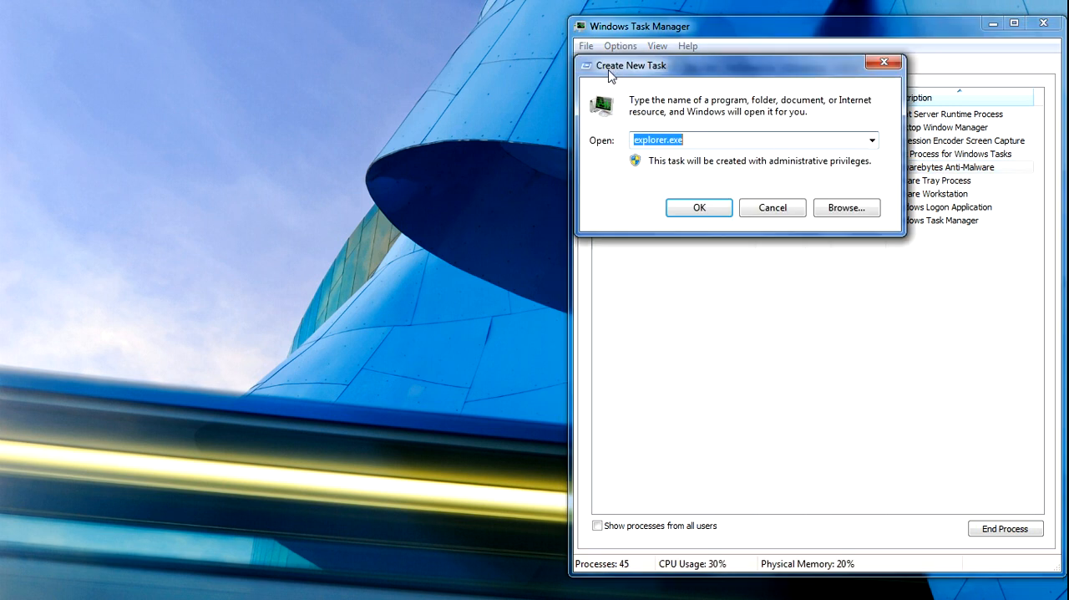
pyautogui.moveTo(626, 107)
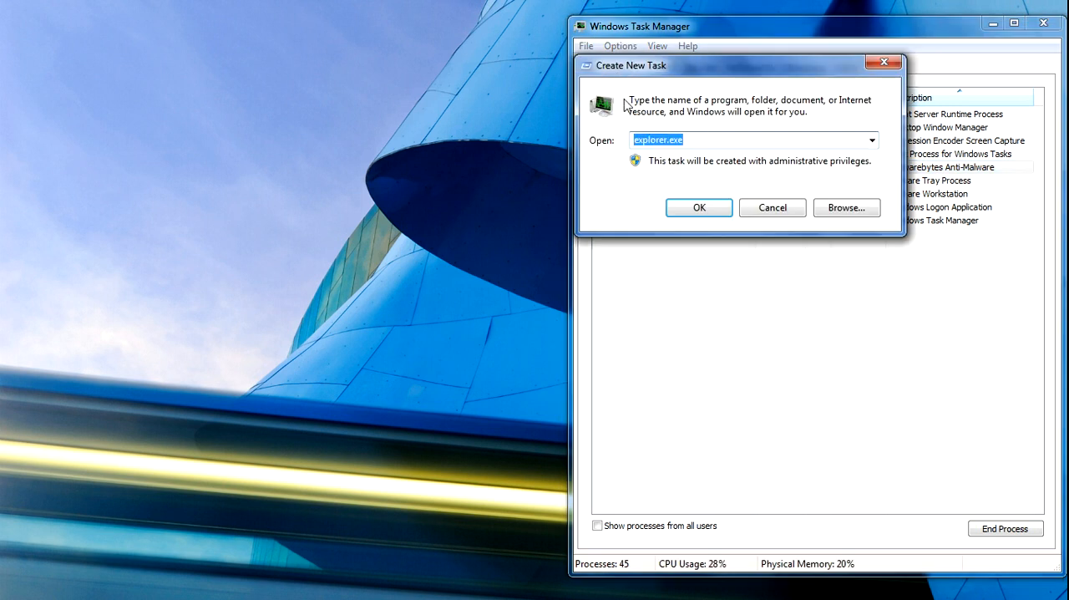
# Confirm explorer.exe in the Open box of the Create New Task dialog.
pyautogui.click(676, 141)
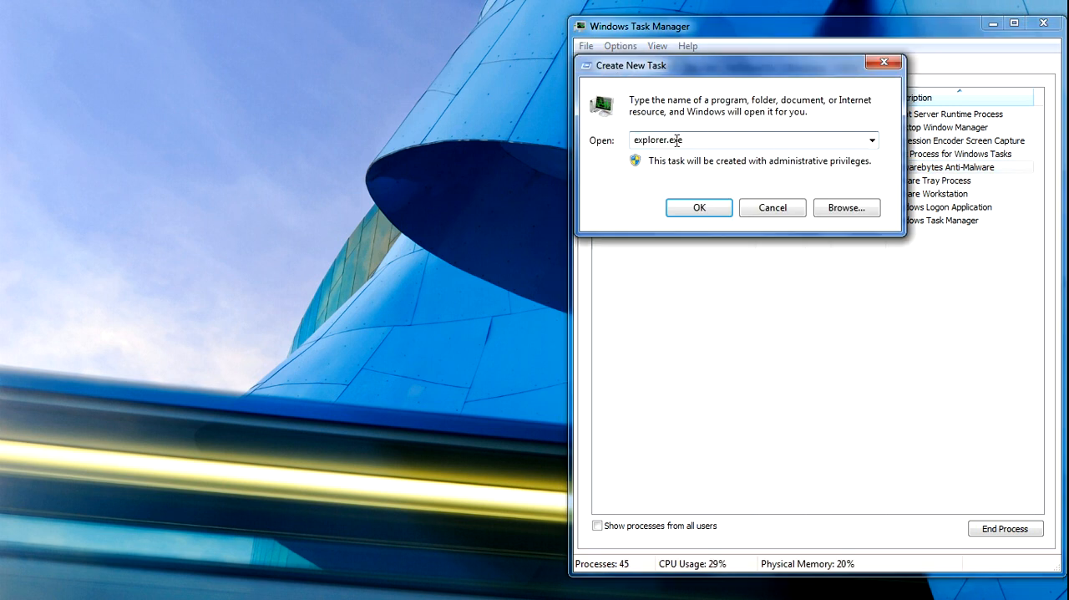
pyautogui.moveTo(693, 140)
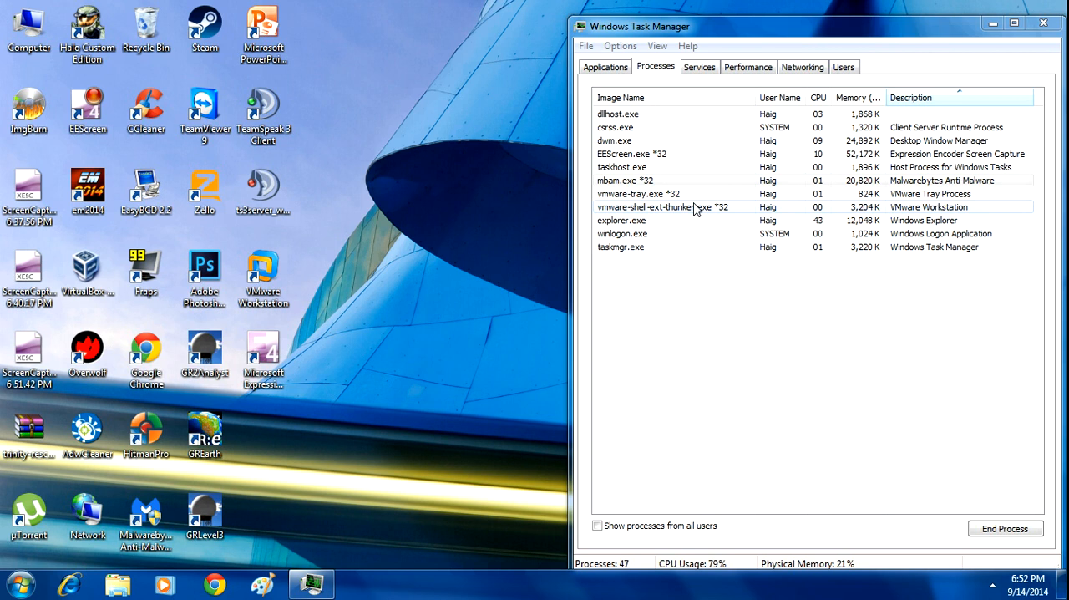
# Close Task Manager to reveal the restored desktop icons and taskbar.
pyautogui.click(1041, 22)
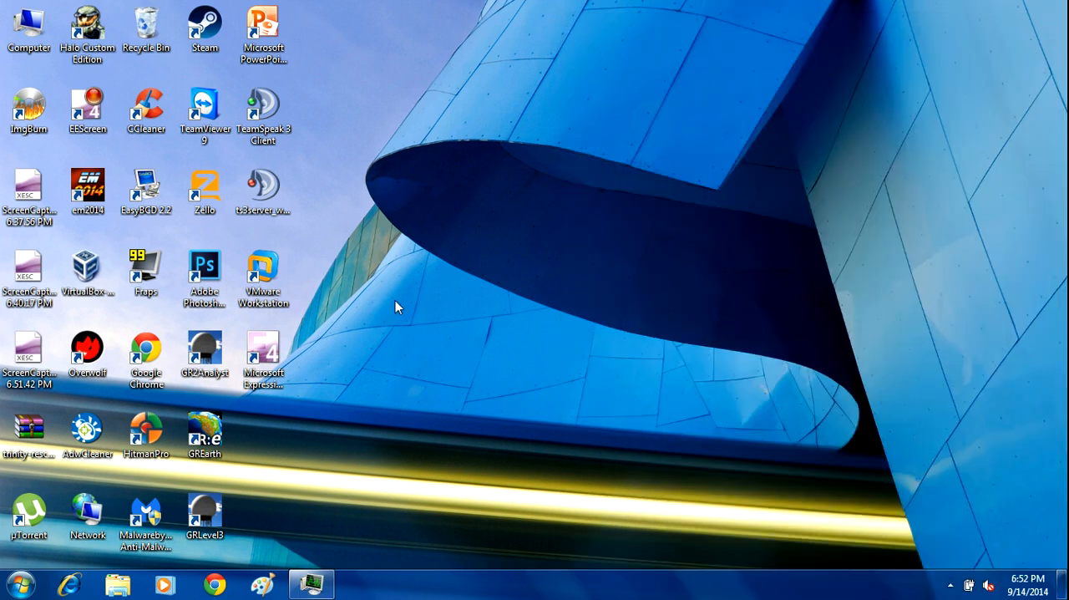
pyautogui.moveTo(408, 340)
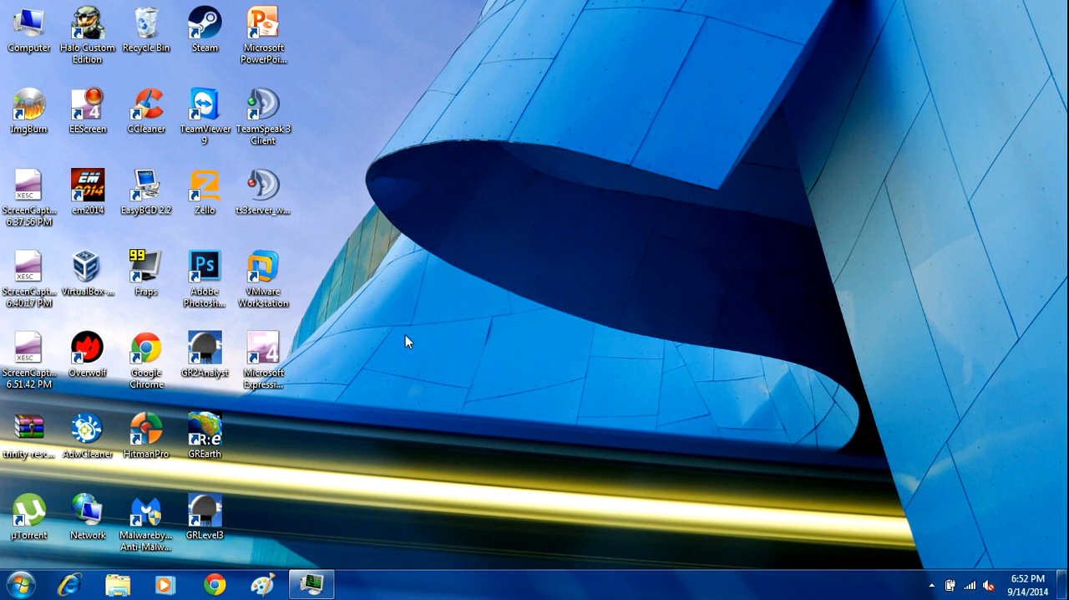